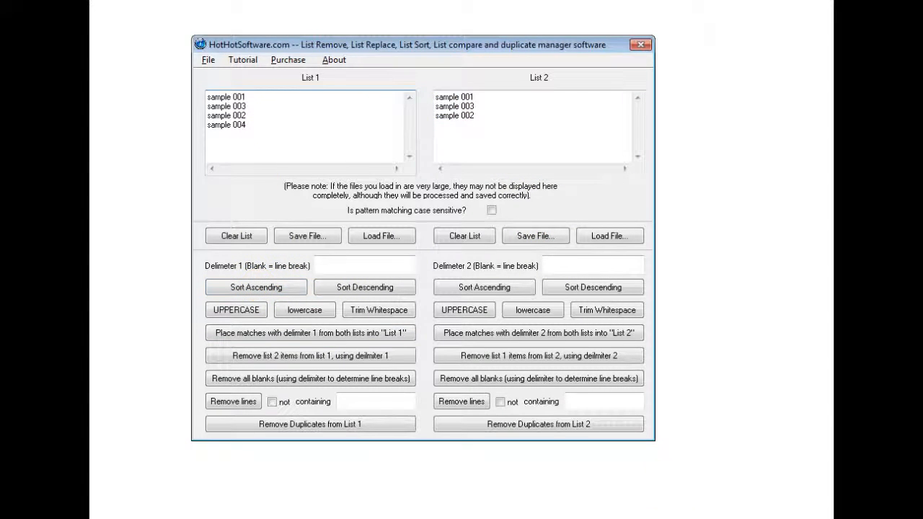
Sort List 1 ascending, from sample 001 to sample 004.
{"action": "left_click", "coordinate": [255, 287]}
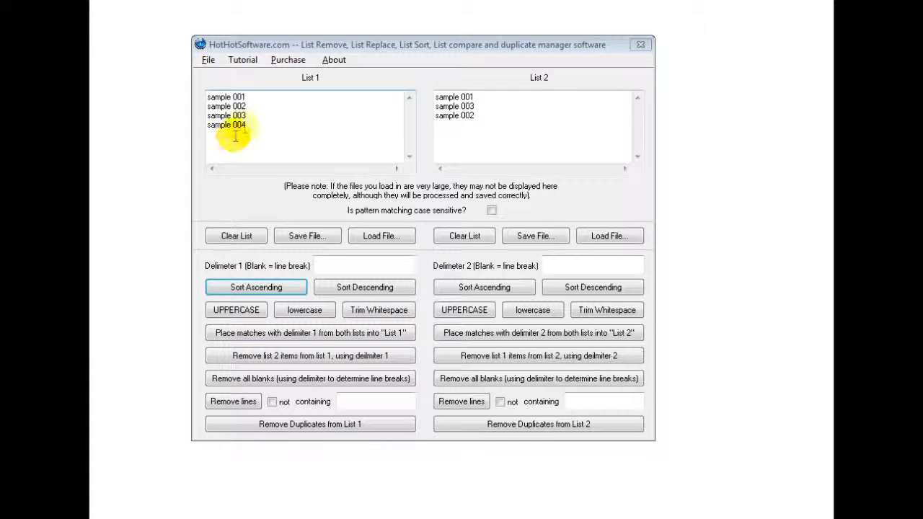
{"action": "left_click", "coordinate": [256, 287]}
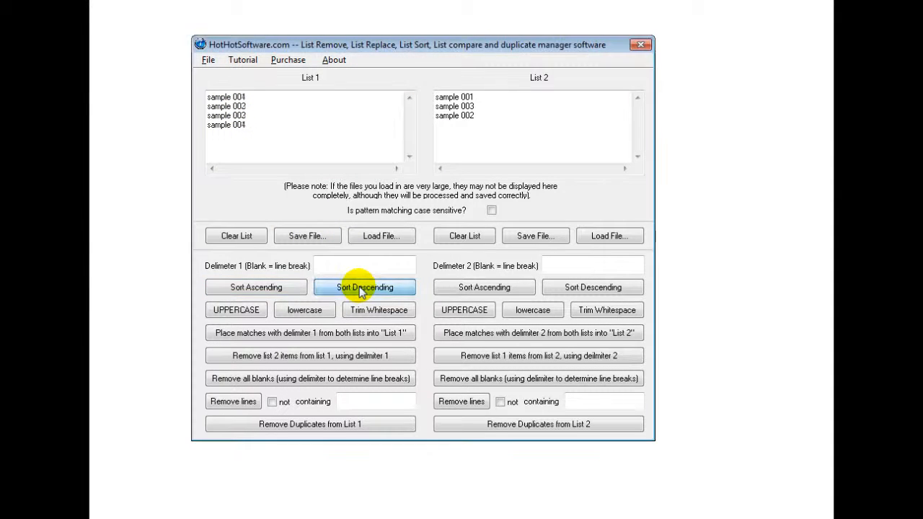
Sort List 1 descending, from sample 004 down to sample 001.
{"action": "left_click", "coordinate": [364, 287]}
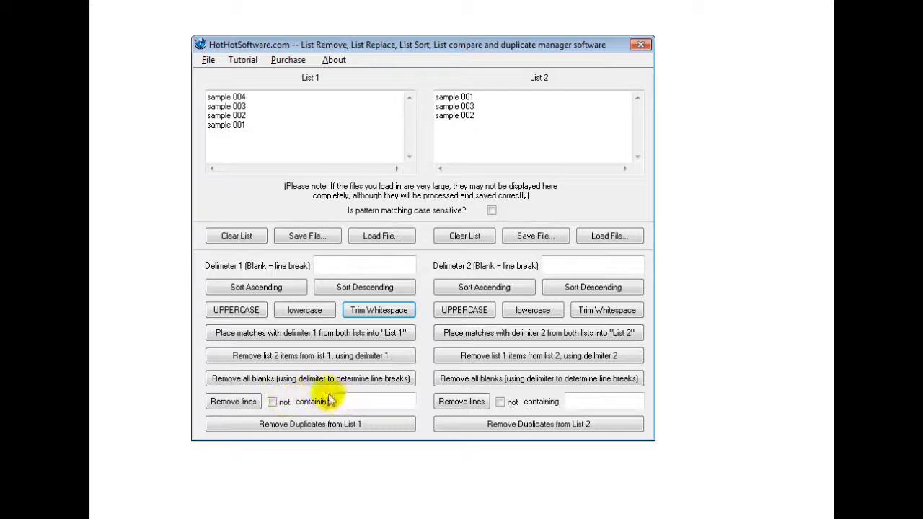
Remove List 1 lines containing 001, then remove duplicate lines from List 1.
{"action": "left_click", "coordinate": [375, 401]}
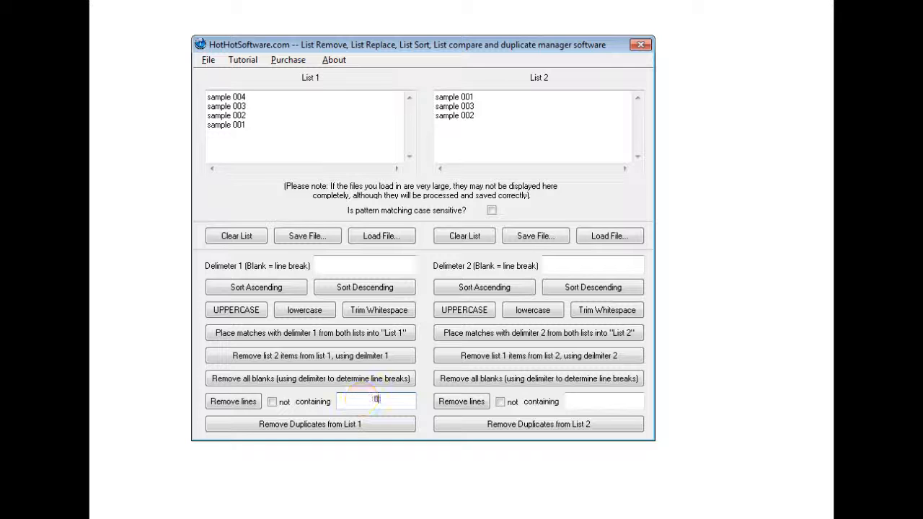
{"action": "left_click", "coordinate": [232, 401]}
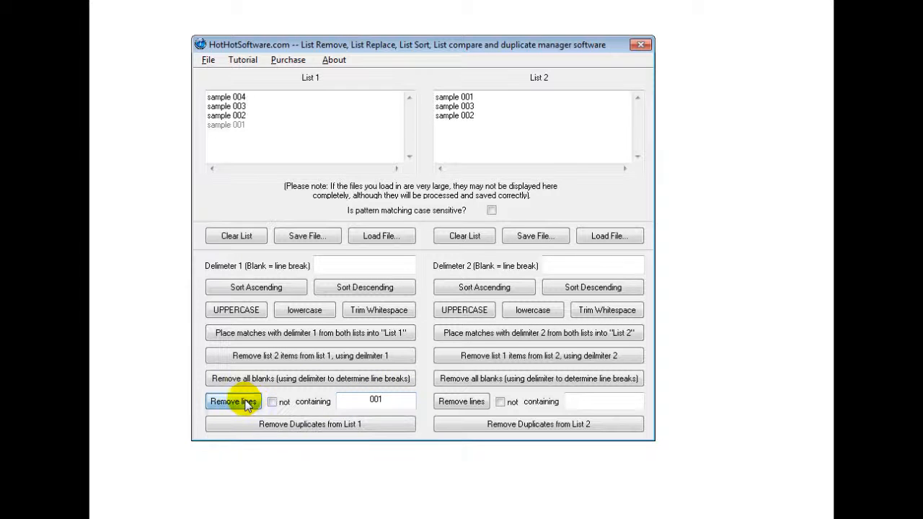
{"action": "left_click", "coordinate": [232, 402]}
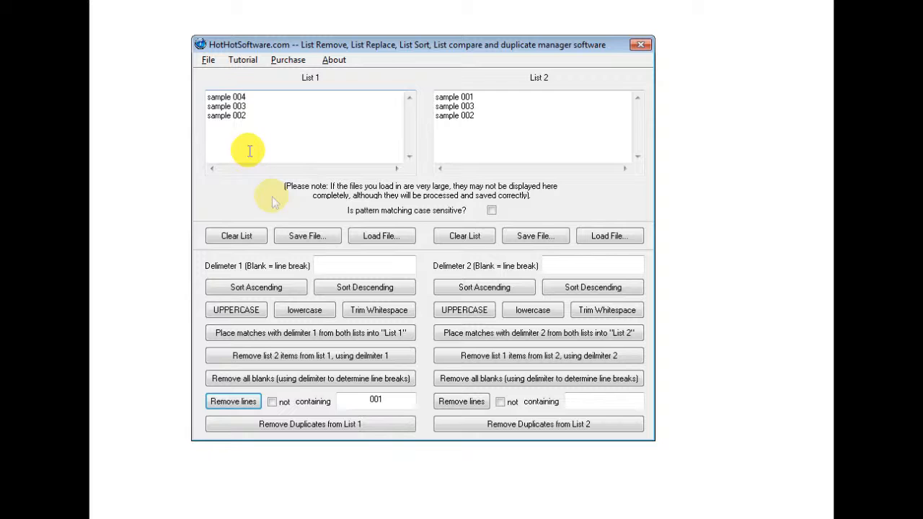
{"action": "left_click", "coordinate": [310, 424]}
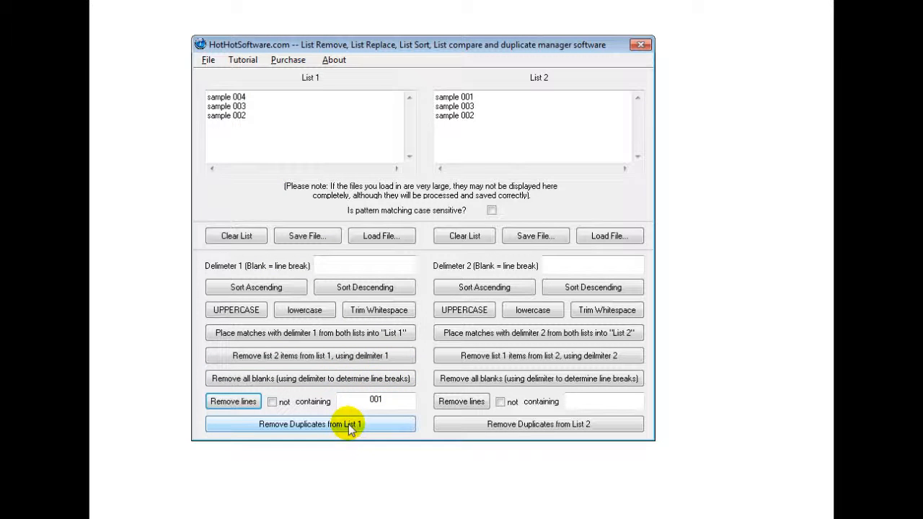